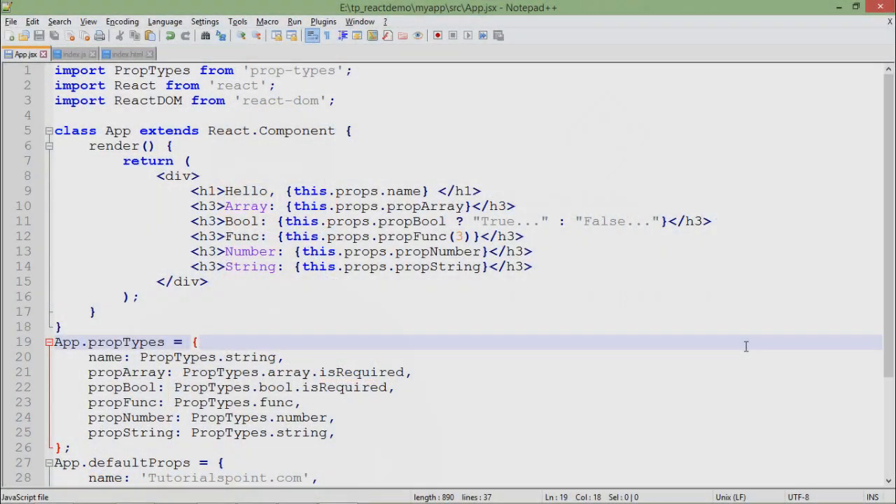
Review the propTypes declarations in App.jsx, scrolling to the defaultProps section.
{"action": "left_click", "coordinate": [694, 235]}
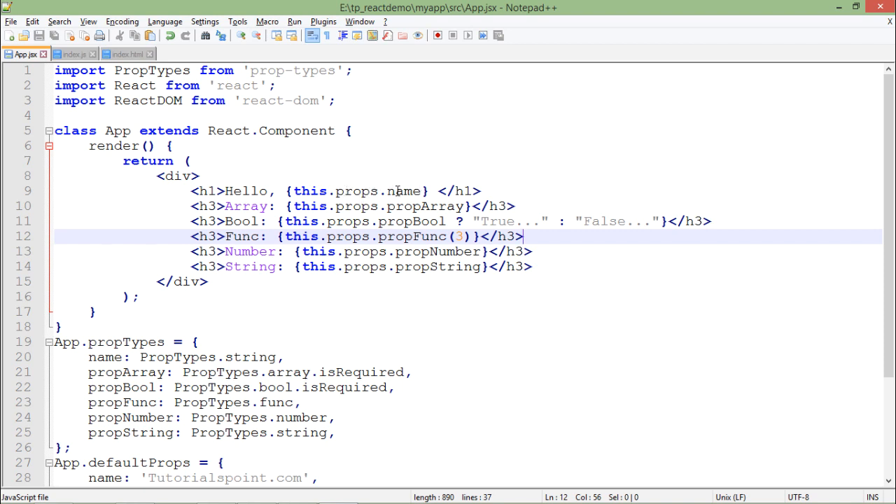
{"action": "left_click", "coordinate": [421, 221]}
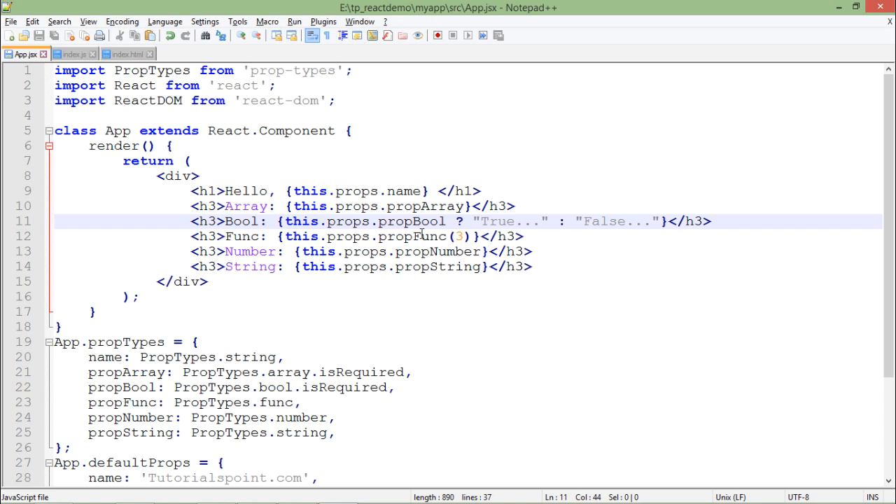
{"action": "left_click", "coordinate": [430, 266]}
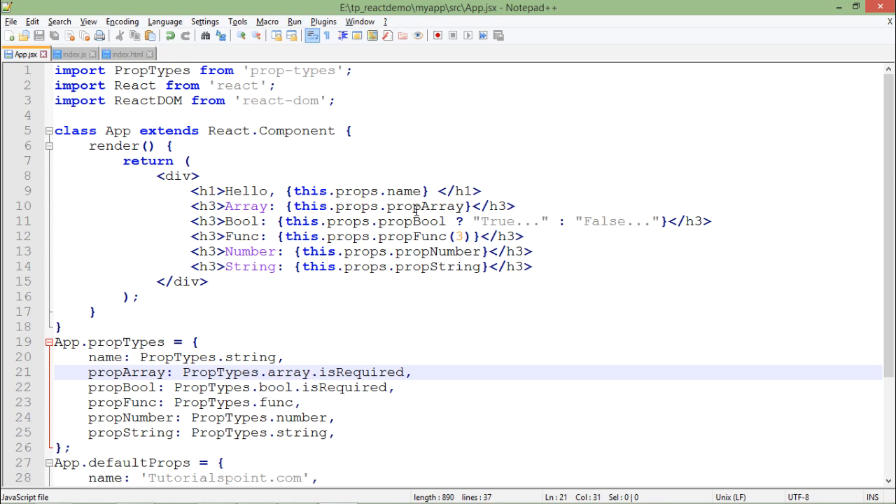
{"action": "scroll", "scroll_direction": "down", "scroll_amount": 3}
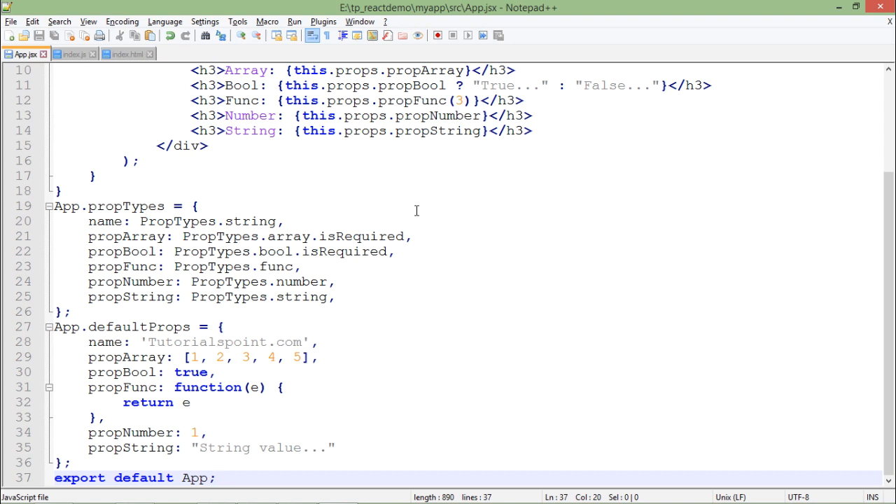
{"action": "left_click", "coordinate": [143, 206]}
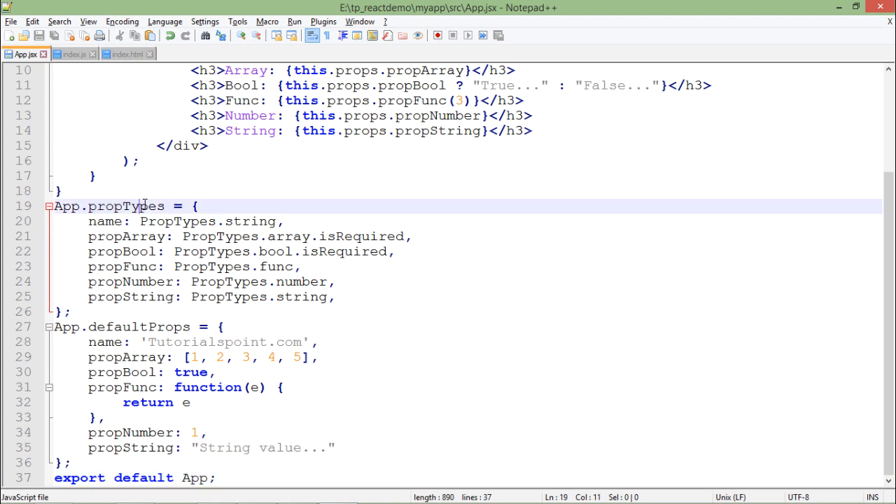
{"action": "double_click", "coordinate": [126, 206]}
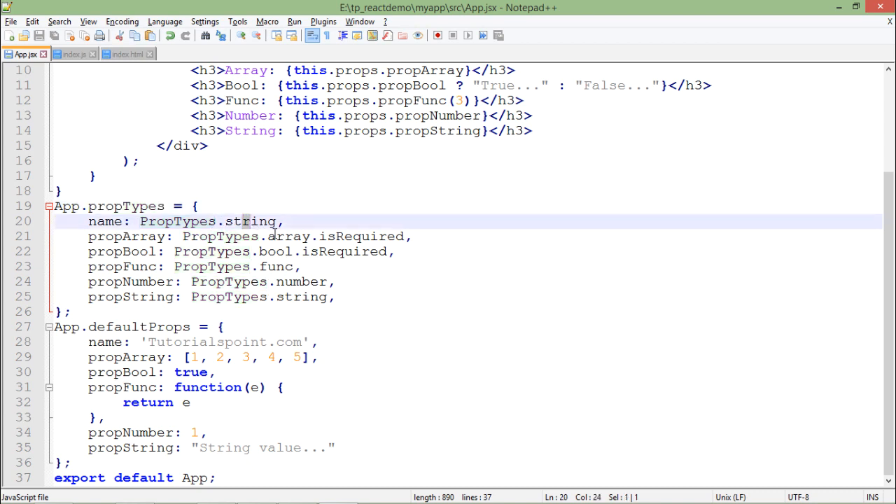
{"action": "left_click", "coordinate": [294, 282]}
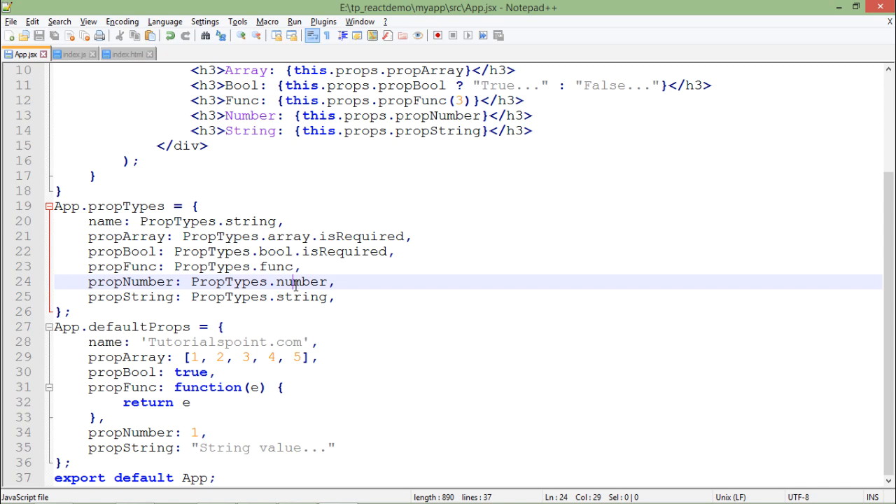
{"action": "left_click", "coordinate": [292, 297]}
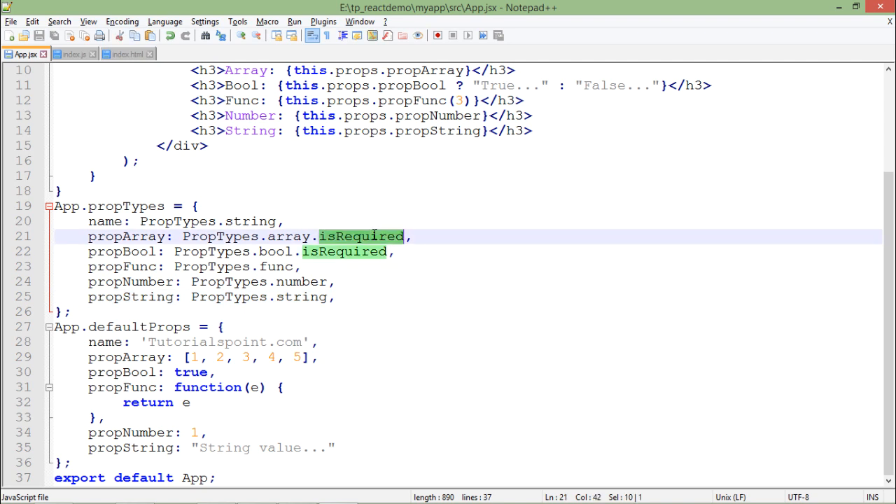
{"action": "mouse_move", "coordinate": [350, 241]}
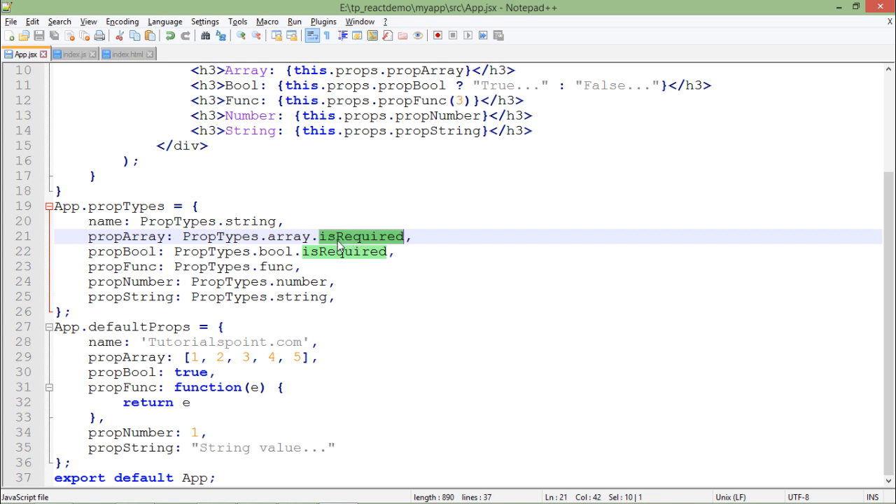
Inspect the App.defaultProps values and check the rendered app in Chrome.
{"action": "left_click", "coordinate": [339, 252]}
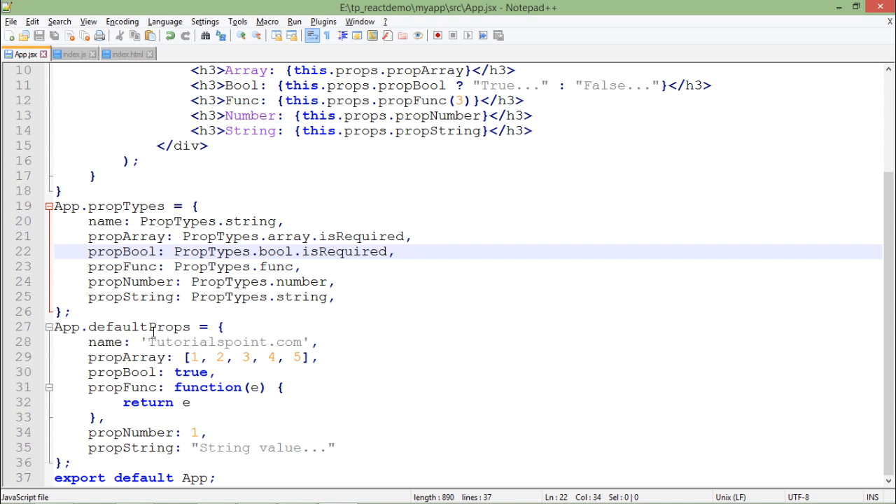
{"action": "left_click", "coordinate": [154, 327]}
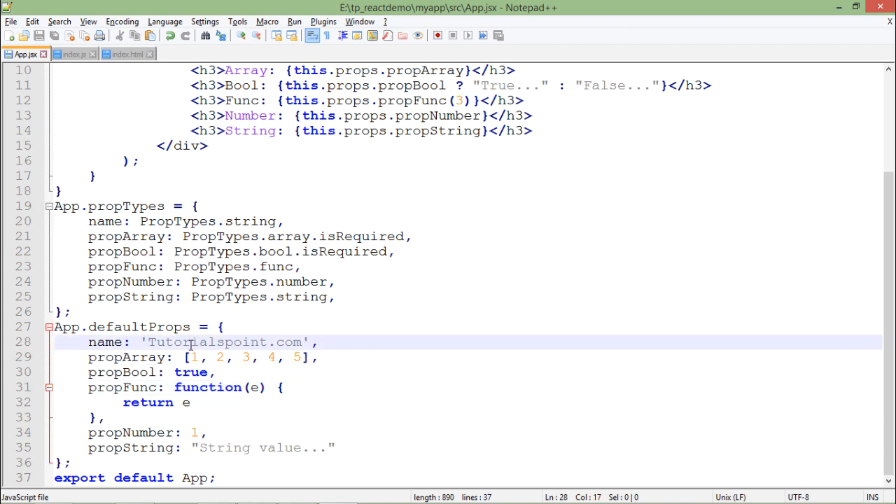
{"action": "left_click", "coordinate": [189, 372]}
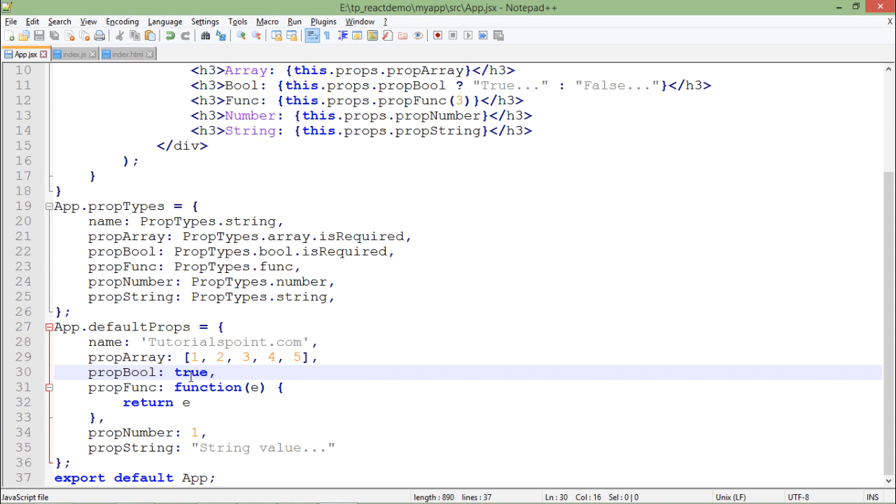
{"action": "left_click", "coordinate": [231, 449]}
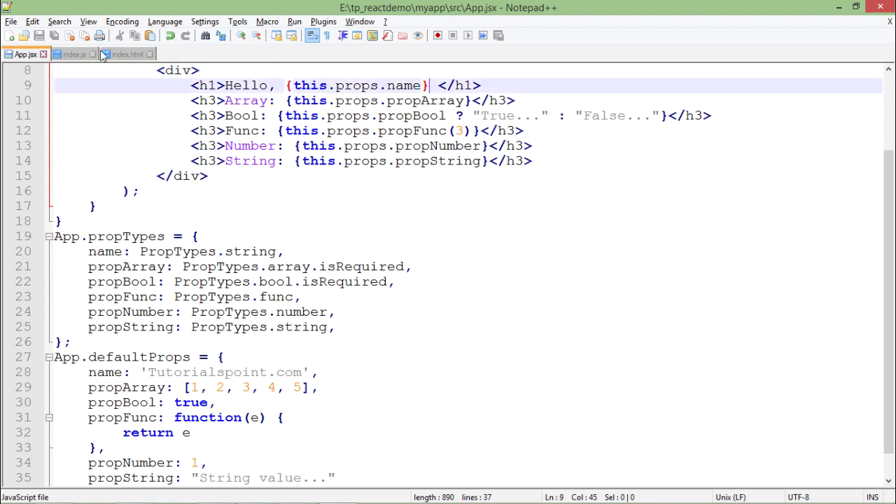
{"action": "left_click", "coordinate": [77, 54]}
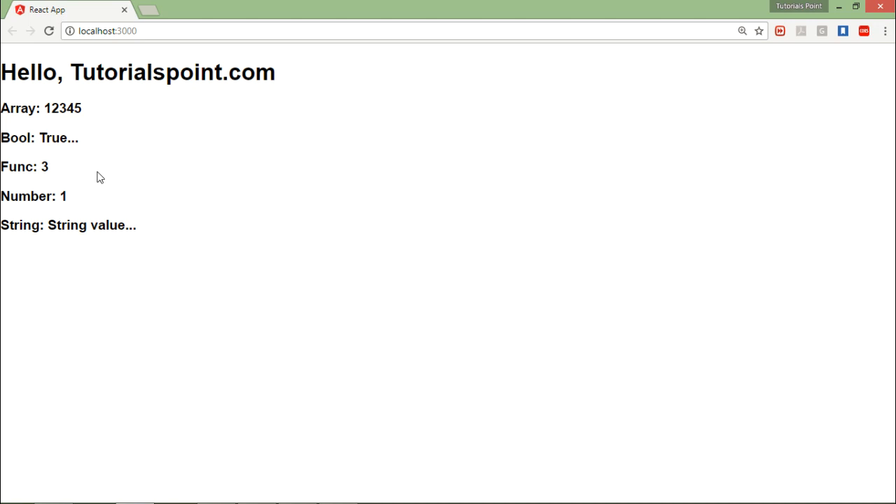
{"action": "mouse_move", "coordinate": [59, 147]}
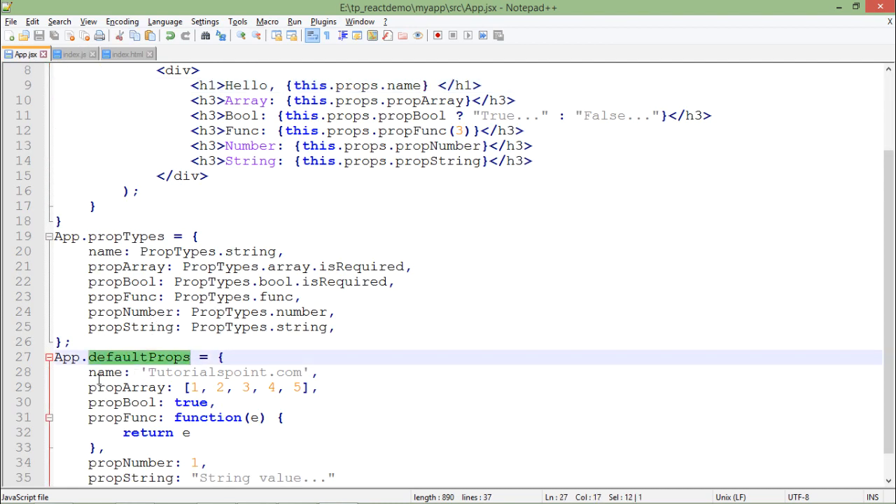
Comment out the propArray default with // and save App.jsx.
{"action": "left_click", "coordinate": [89, 386]}
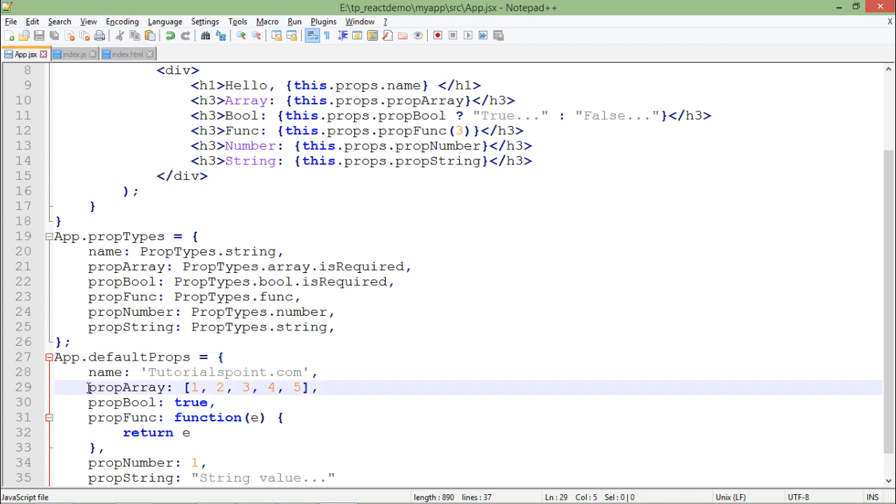
{"action": "type", "text": "//"}
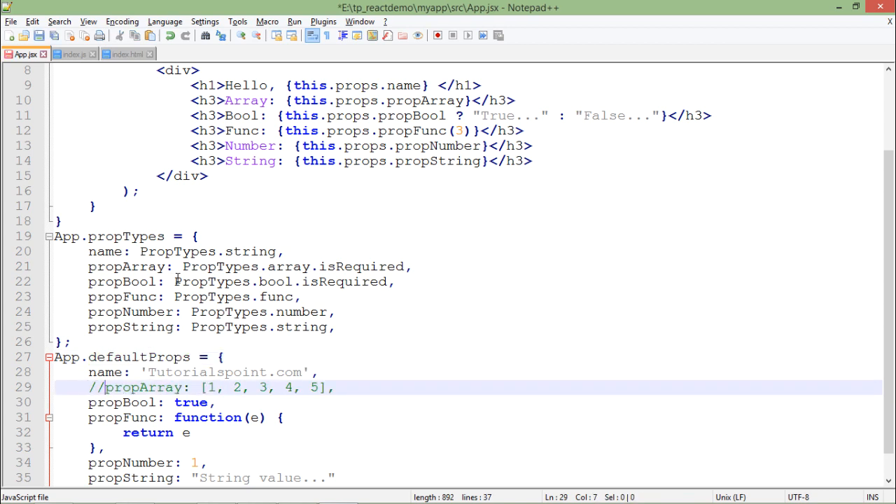
{"action": "mouse_move", "coordinate": [339, 283]}
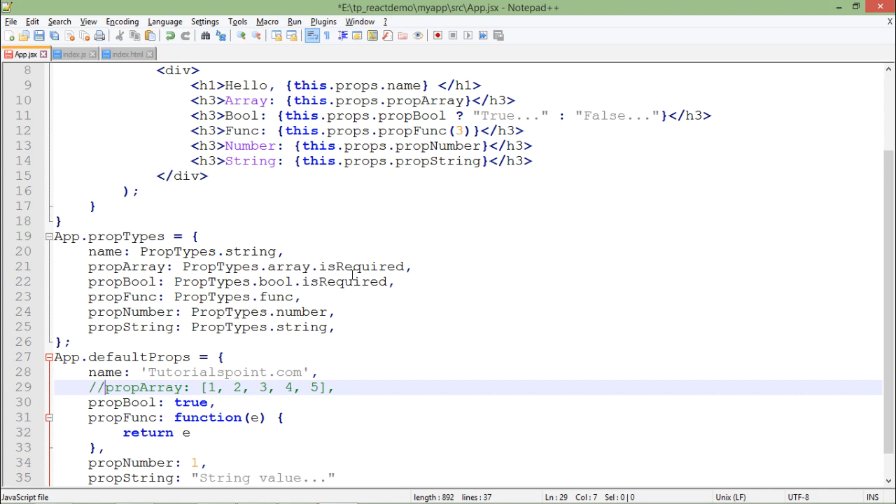
{"action": "key", "text": "ctrl+s"}
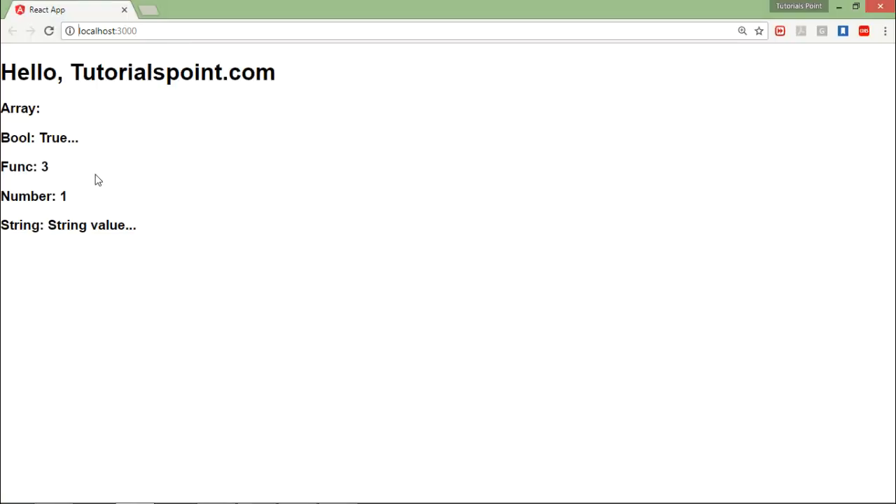
{"action": "mouse_move", "coordinate": [48, 109]}
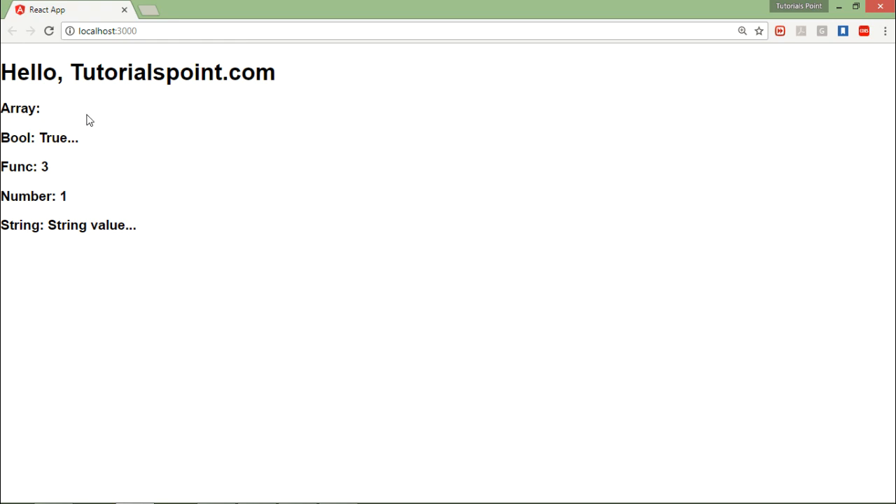
Show the DevTools console with the failed prop type warning for undefined propArray.
{"action": "key", "text": "F12"}
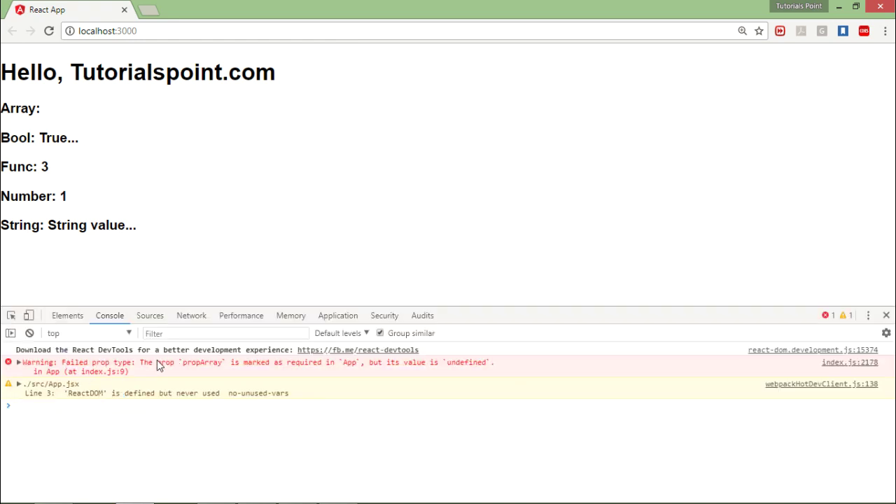
{"action": "mouse_move", "coordinate": [107, 336]}
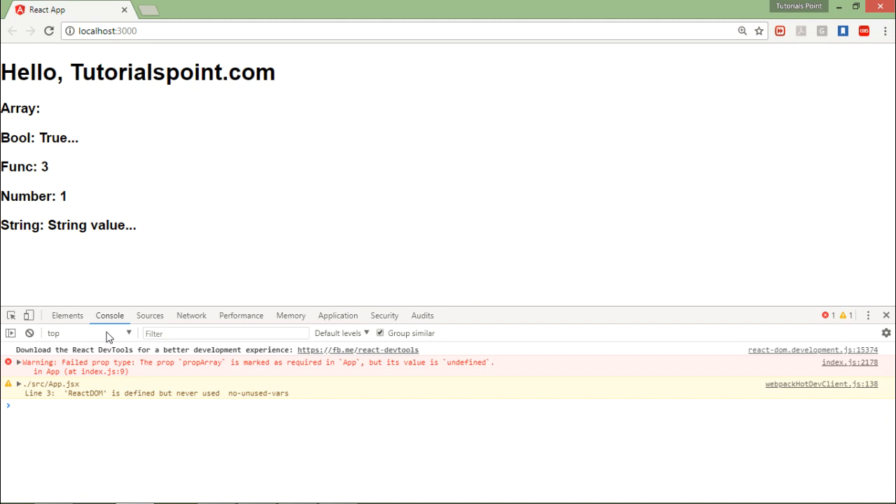
{"action": "mouse_move", "coordinate": [77, 367]}
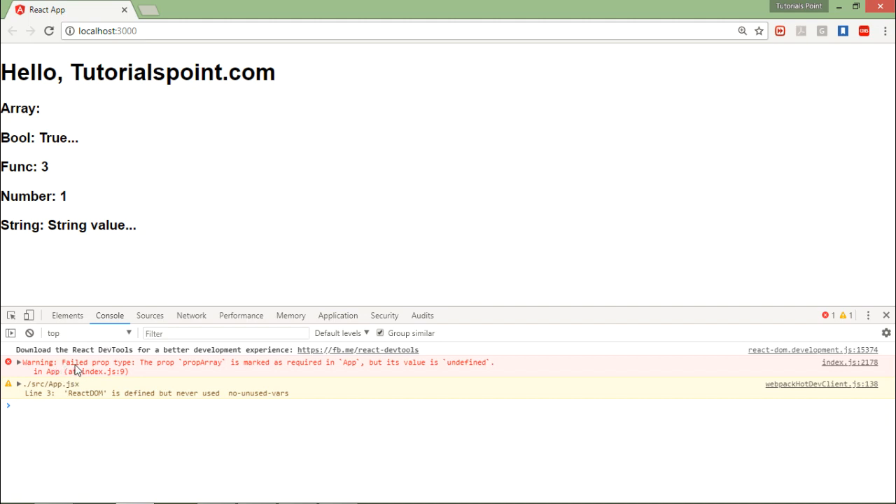
{"action": "mouse_move", "coordinate": [215, 376]}
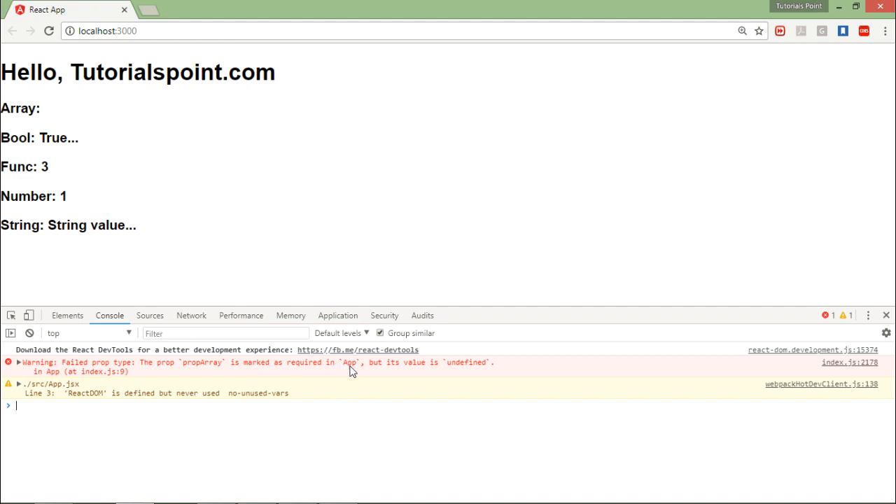
{"action": "mouse_move", "coordinate": [457, 371]}
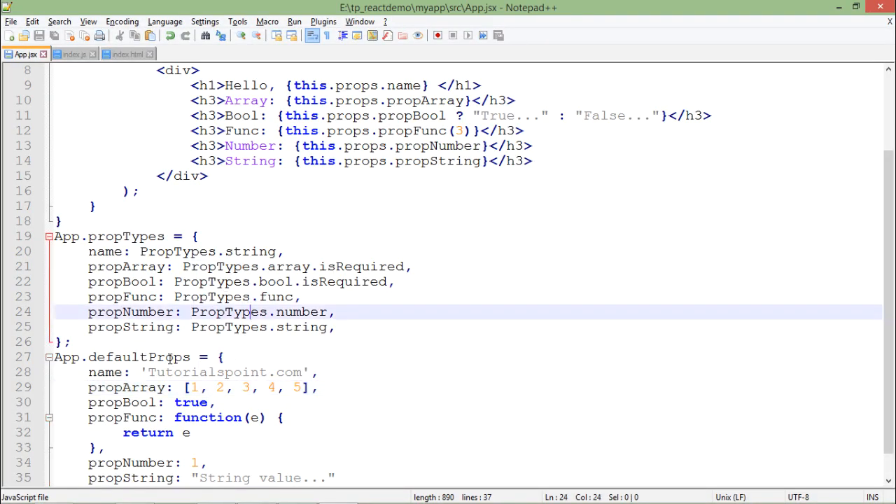
Highlight the default name value in App.jsx, then switch to index.js.
{"action": "left_click", "coordinate": [204, 417]}
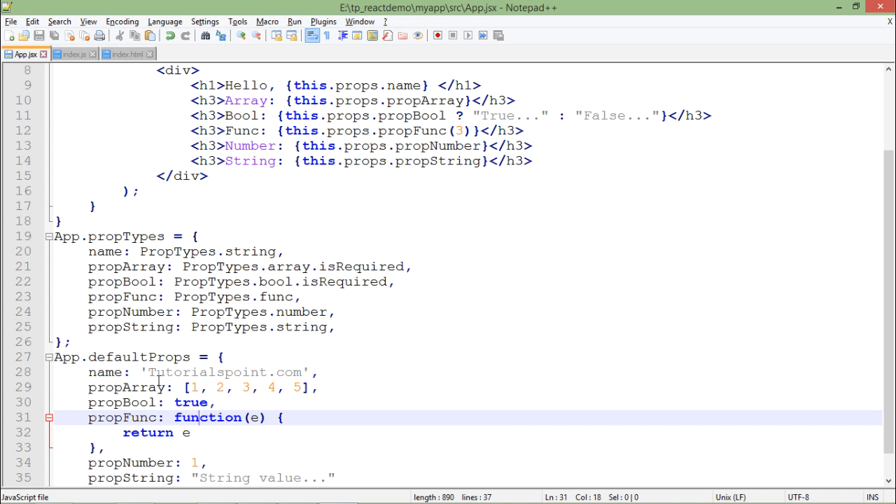
{"action": "double_click", "coordinate": [175, 373]}
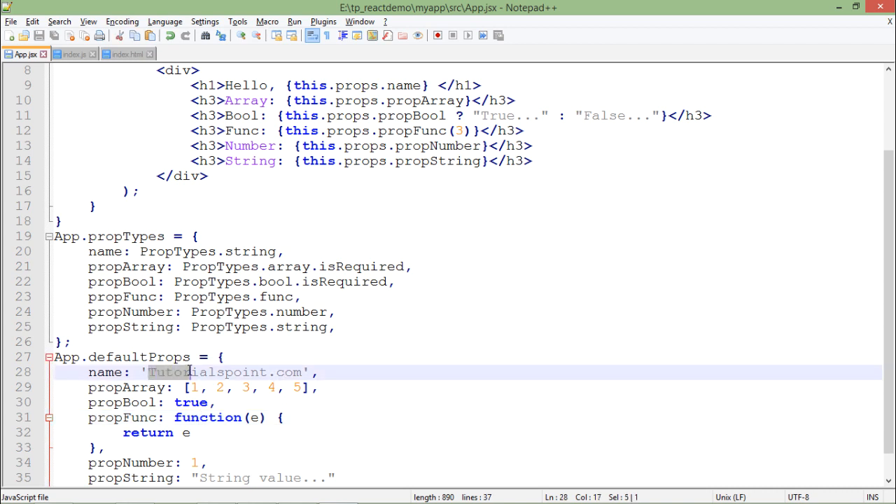
{"action": "mouse_move", "coordinate": [160, 381]}
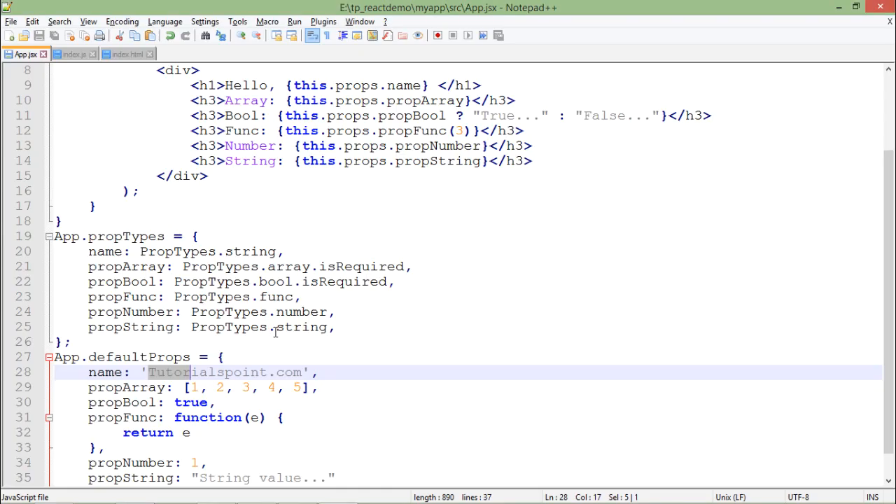
{"action": "left_click", "coordinate": [75, 53]}
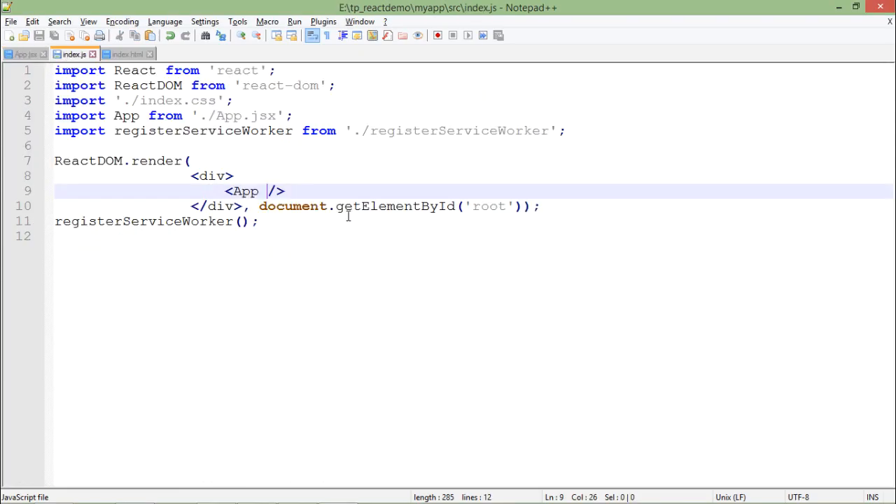
{"action": "type", "text": "name=\""}
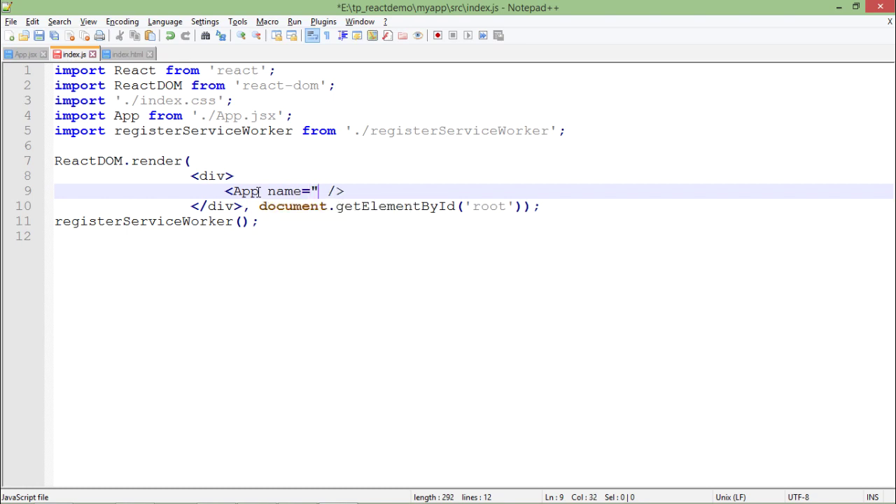
{"action": "key", "text": "Backspace"}
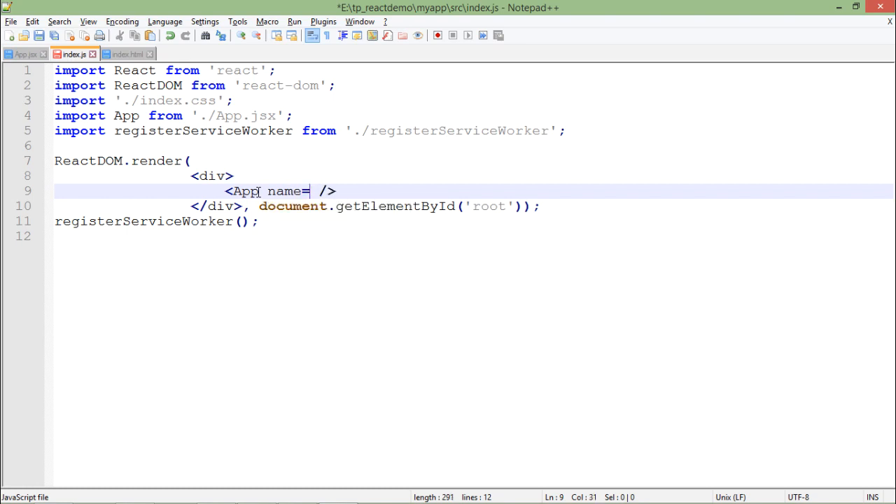
{"action": "type", "text": "\"Anadi Sharma\""}
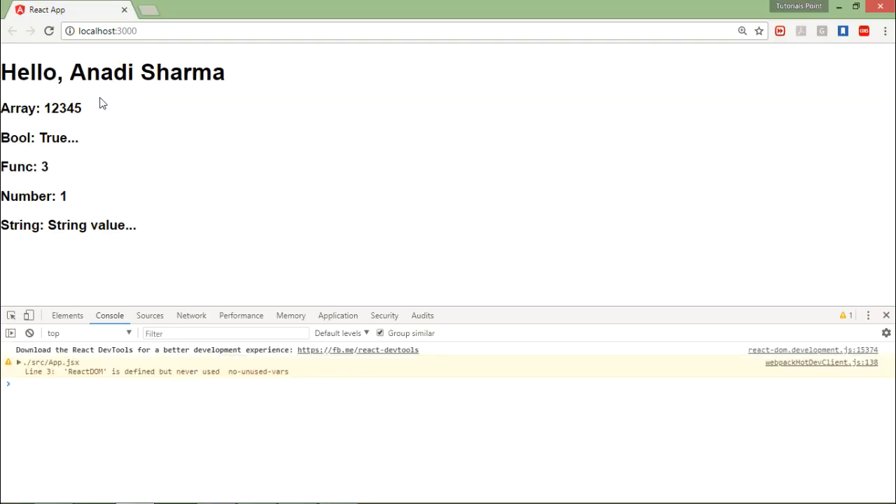
{"action": "mouse_move", "coordinate": [137, 95]}
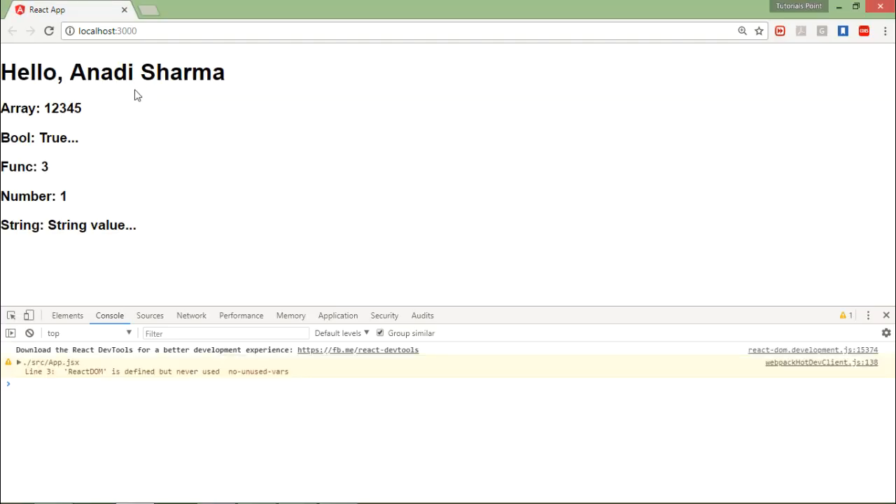